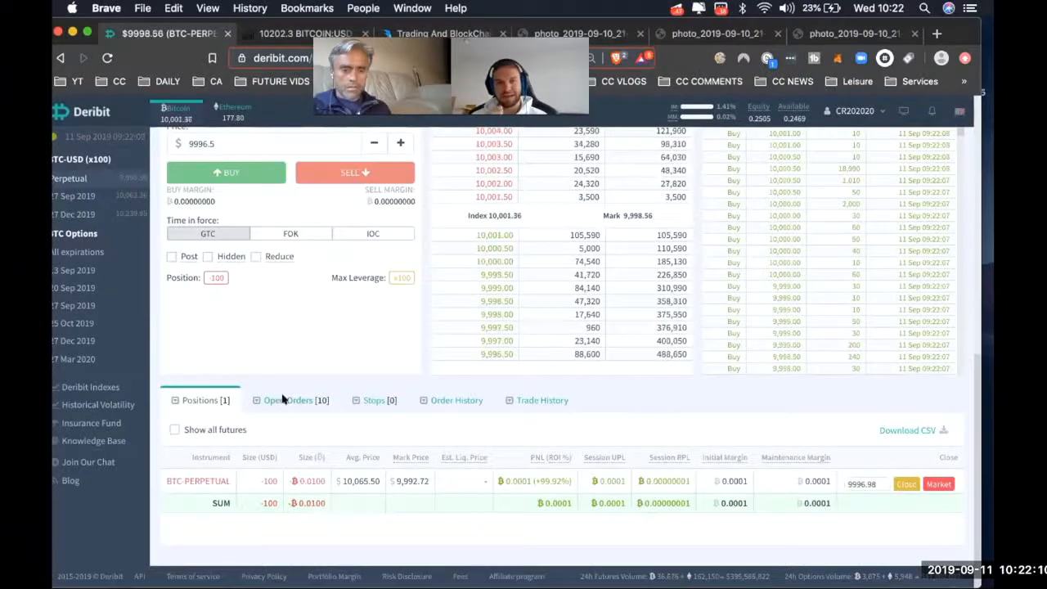
Switch to the Open Orders tab to list the ten open BTC-PERPETUAL buy and sell orders
click(288, 400)
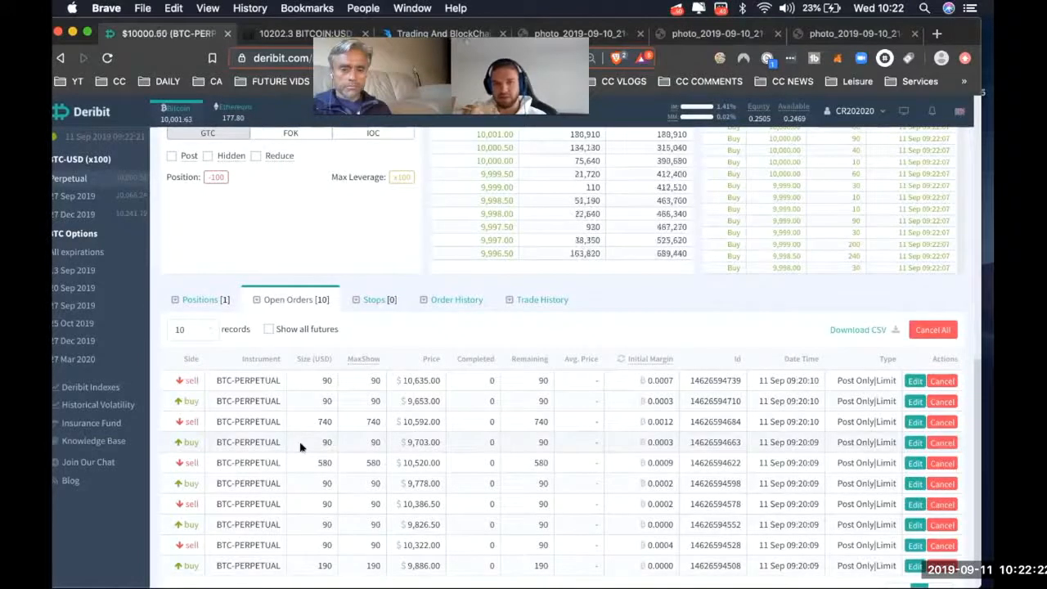
scroll(down, 3)
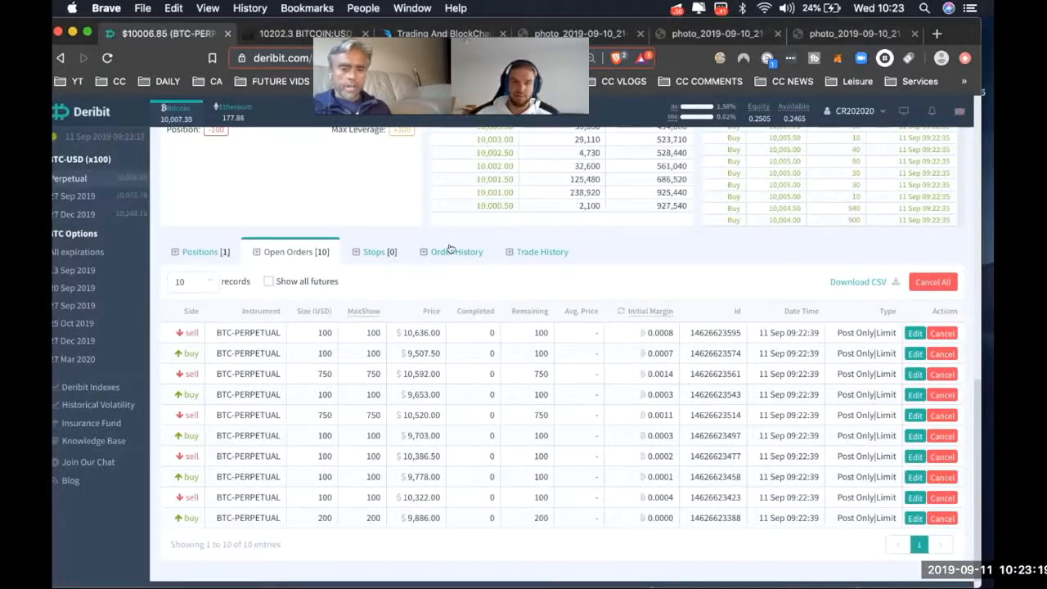
Show Order History with Include old ticked to list older filled BTC-PERPETUAL orders
click(455, 252)
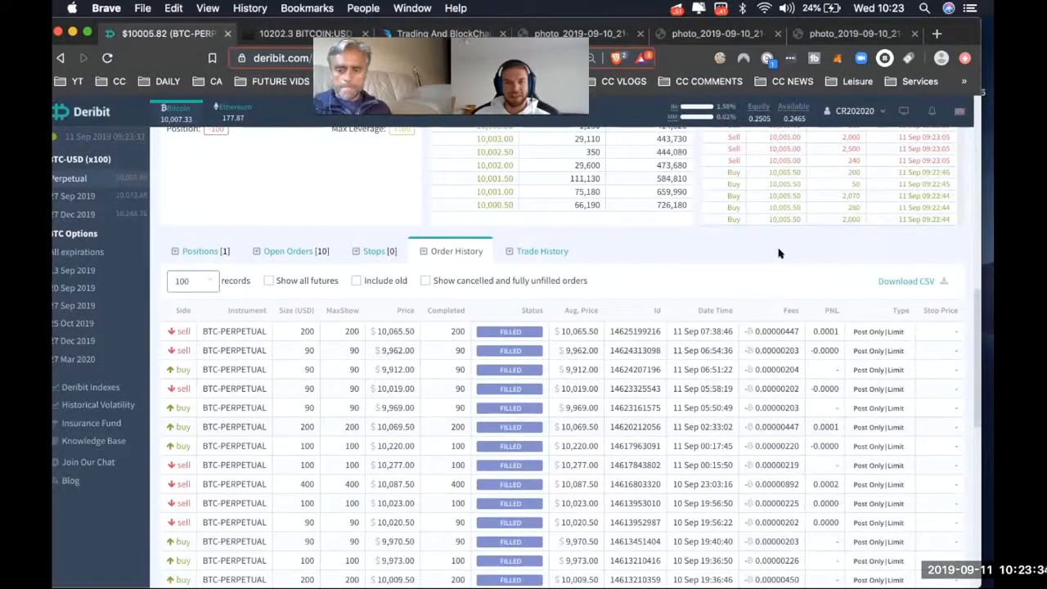
scroll(down, 3)
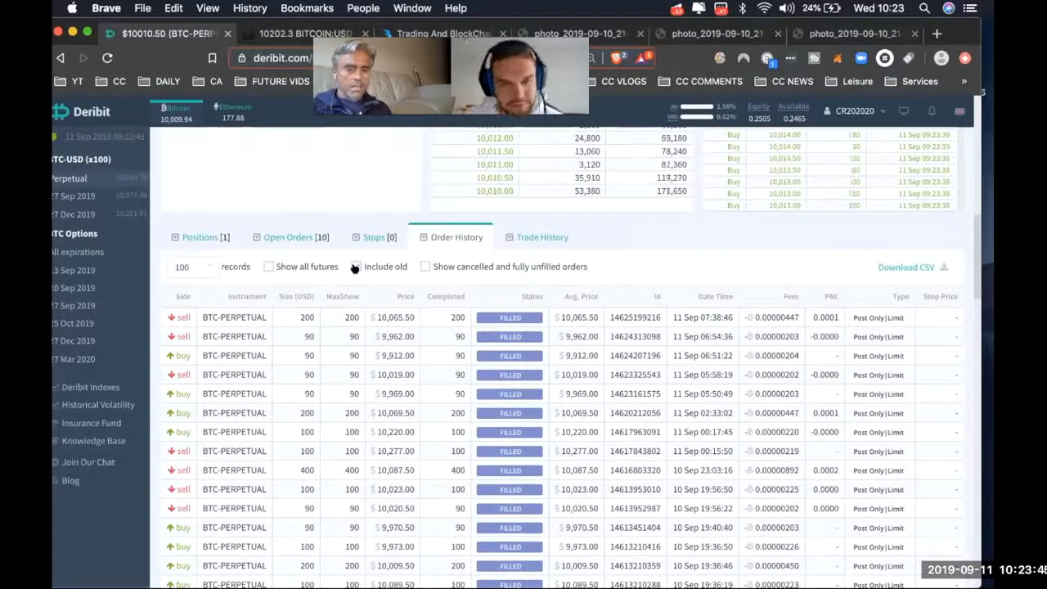
click(193, 265)
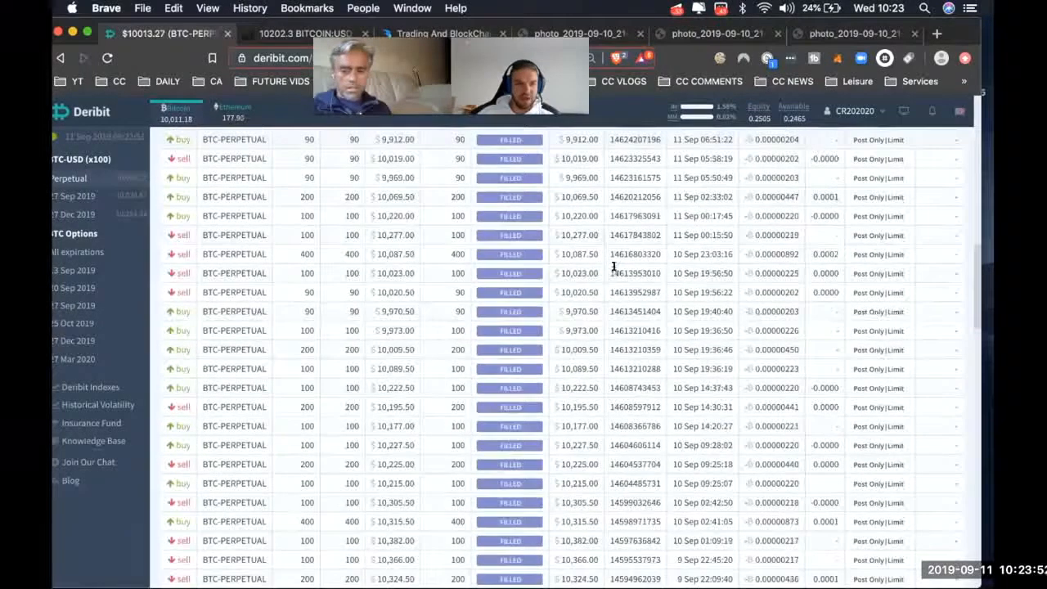
Scroll through the filled BTC-PERPETUAL buy and sell orders back to early September
scroll(down, 3)
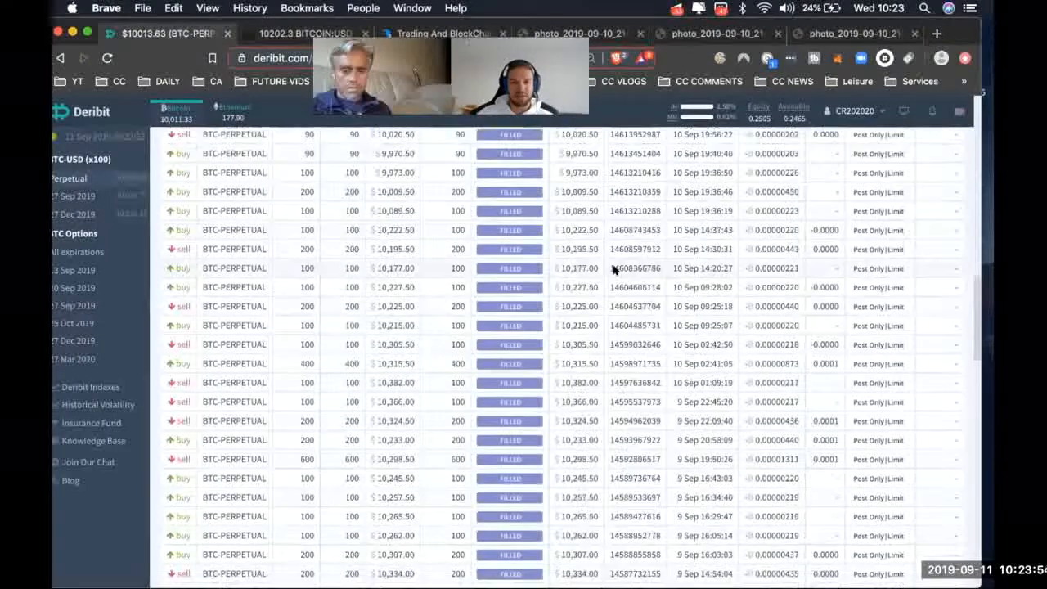
scroll(down, 3)
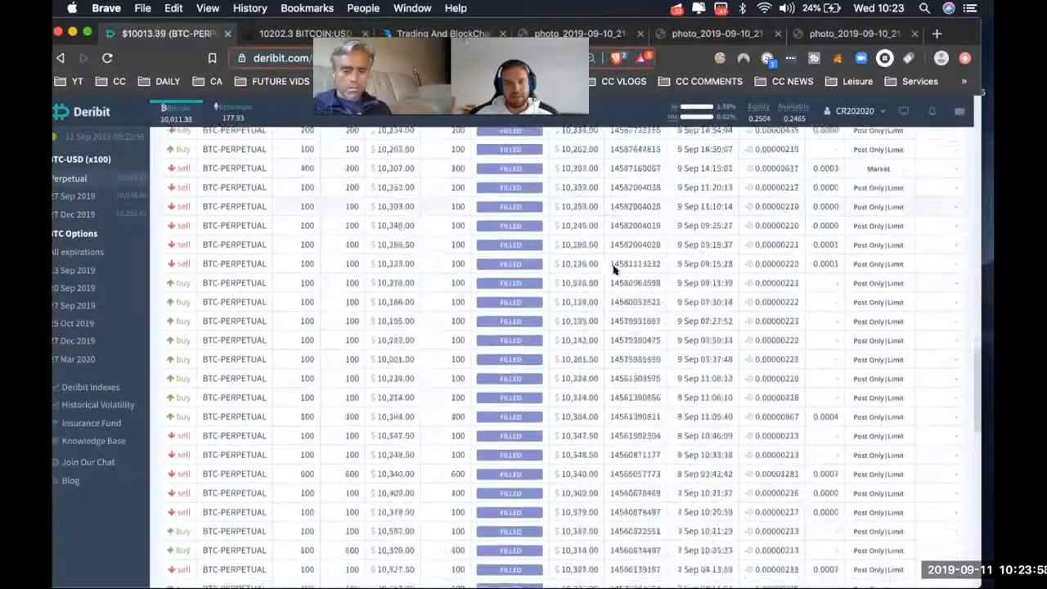
scroll(down, 3)
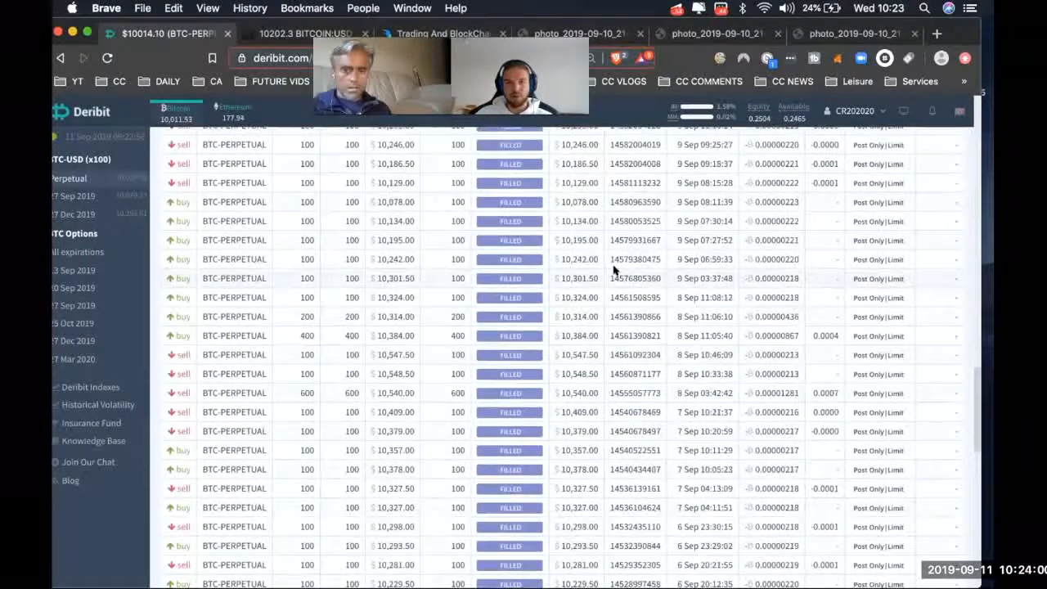
scroll(down, 3)
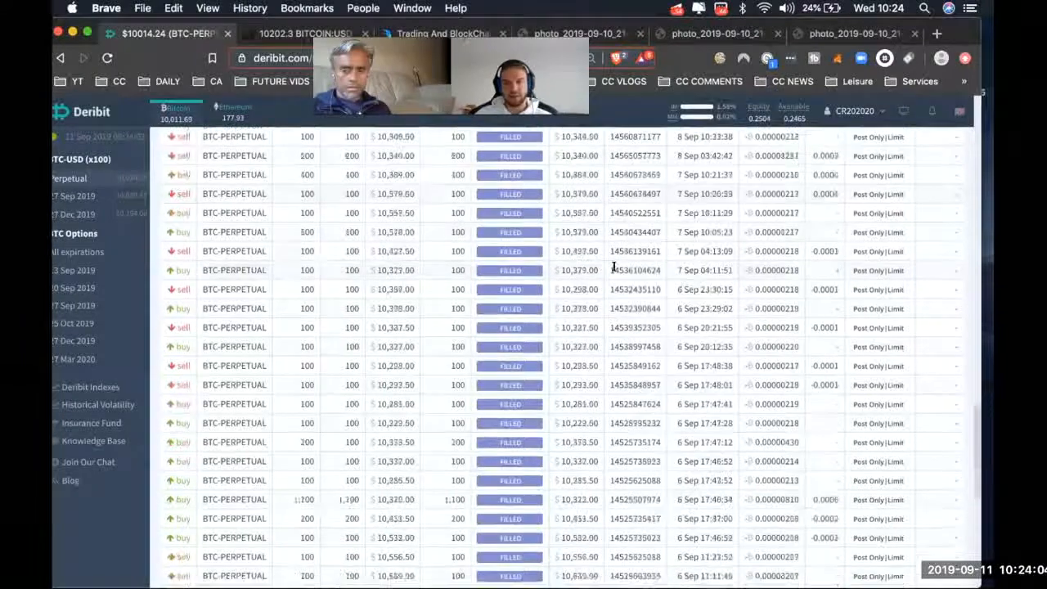
scroll(down, 3)
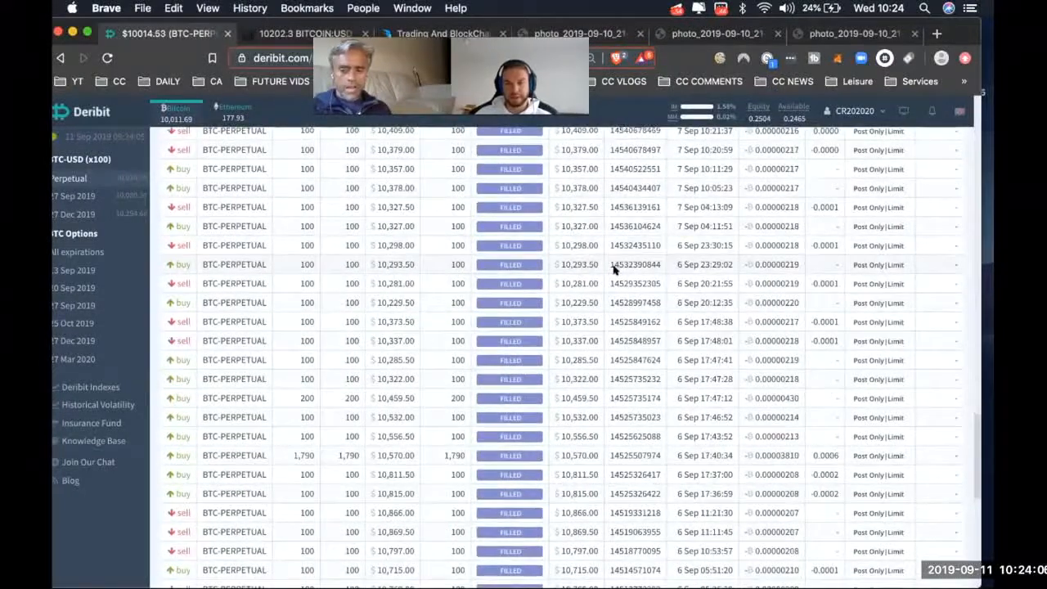
scroll(down, 3)
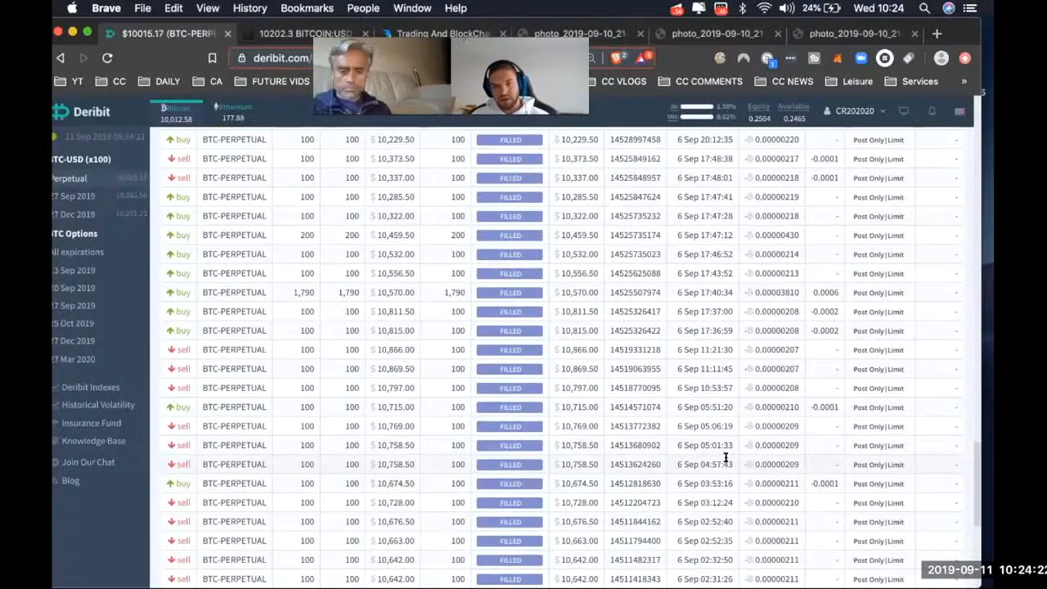
scroll(down, 3)
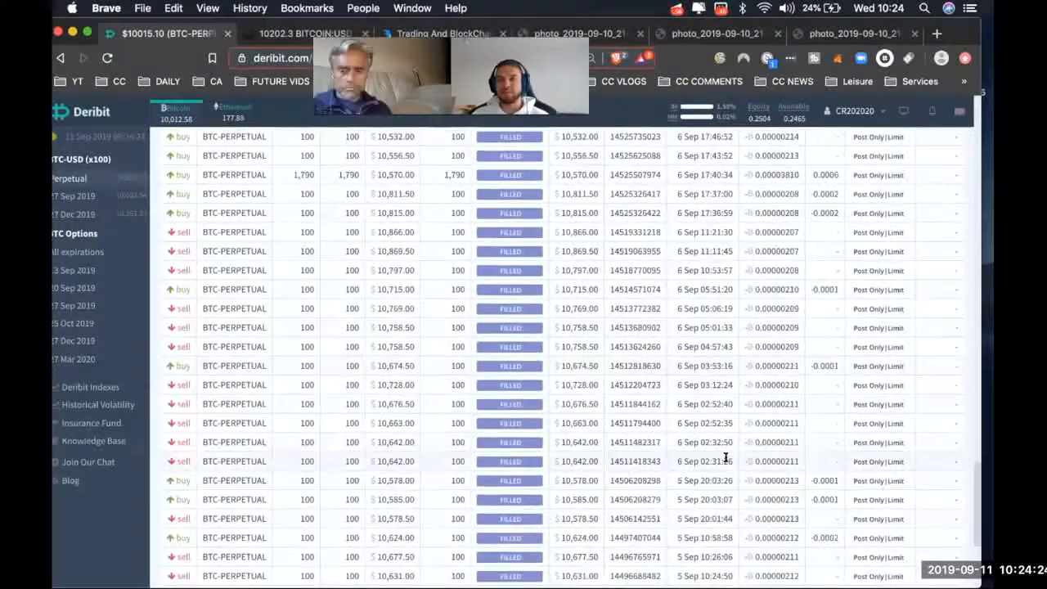
scroll(down, 3)
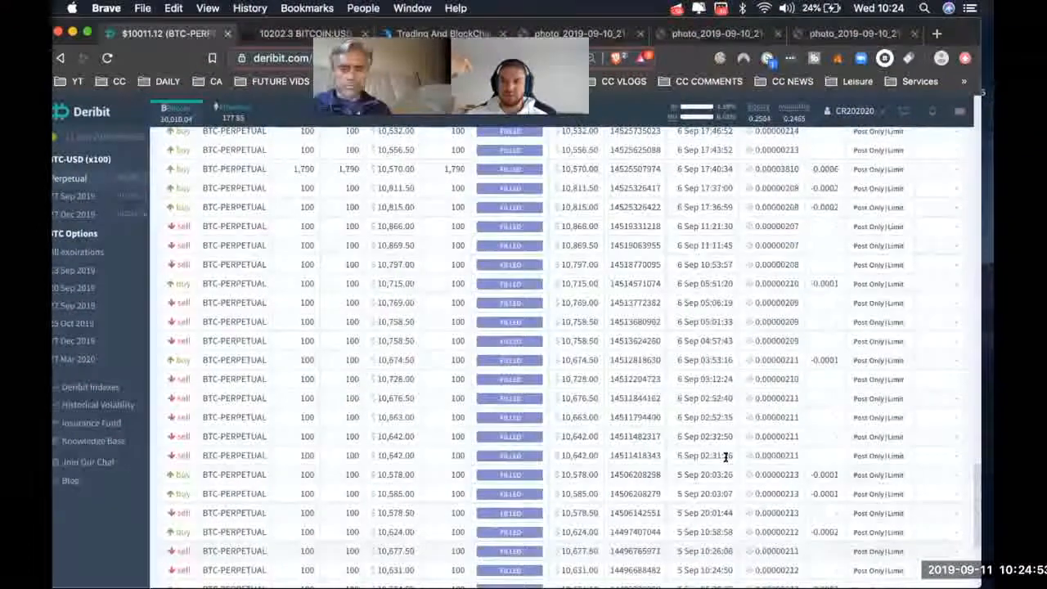
scroll(up, 3)
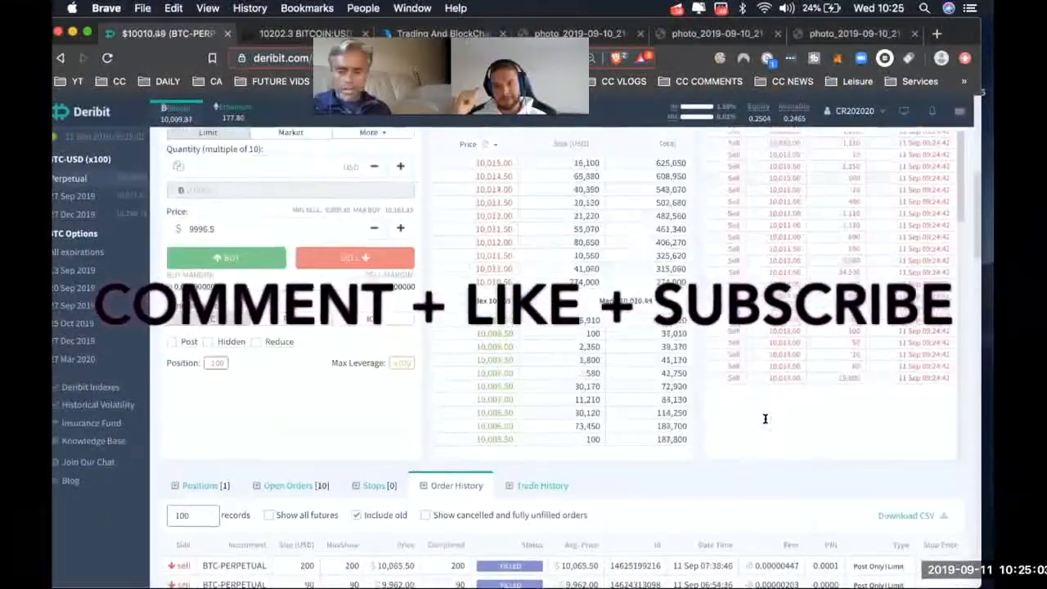
scroll(down, 3)
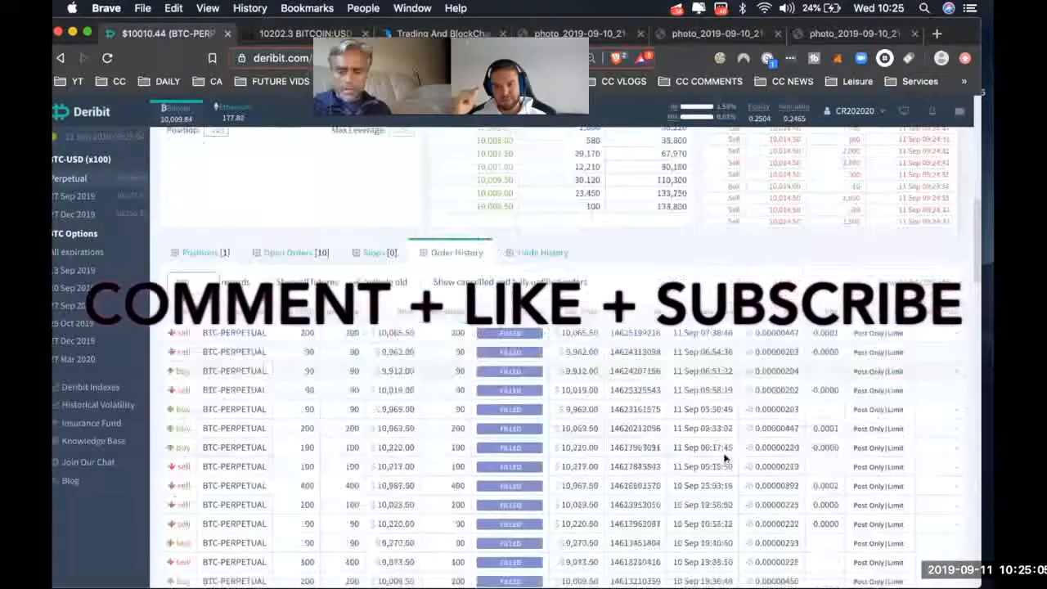
scroll(down, 3)
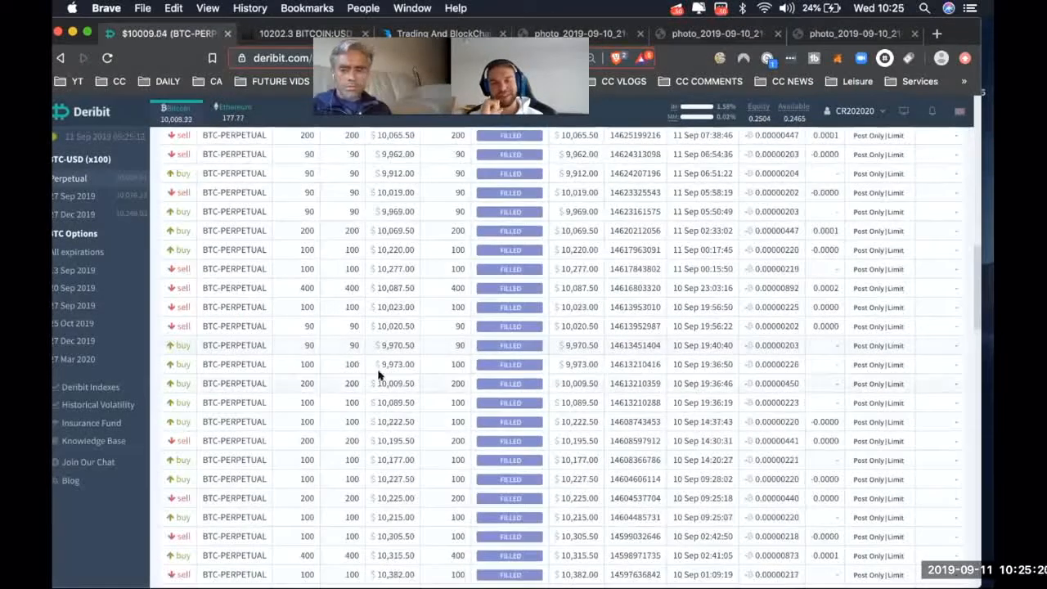
scroll(down, 3)
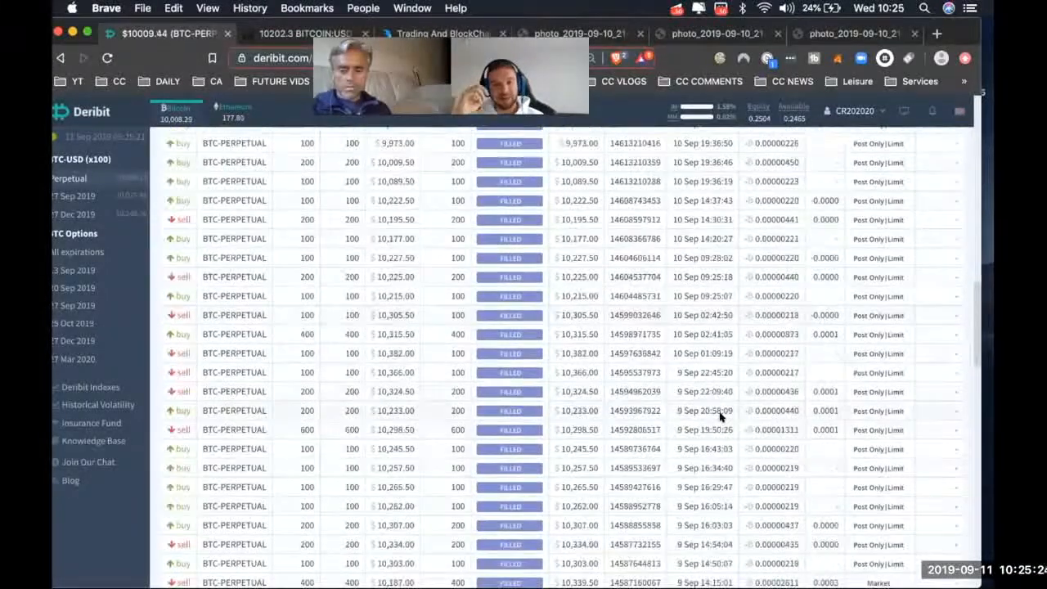
scroll(down, 3)
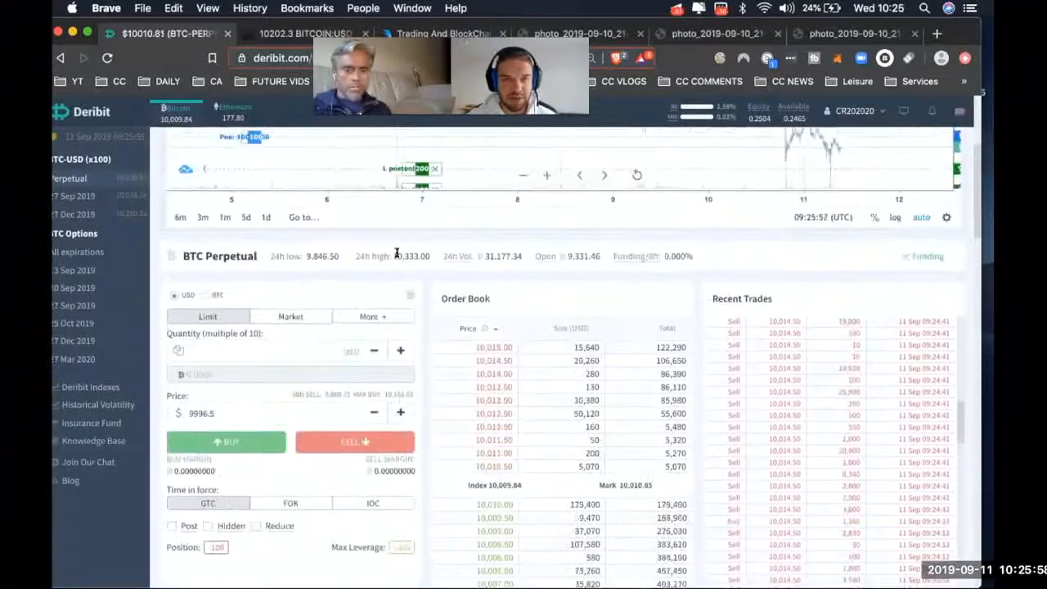
scroll(down, 3)
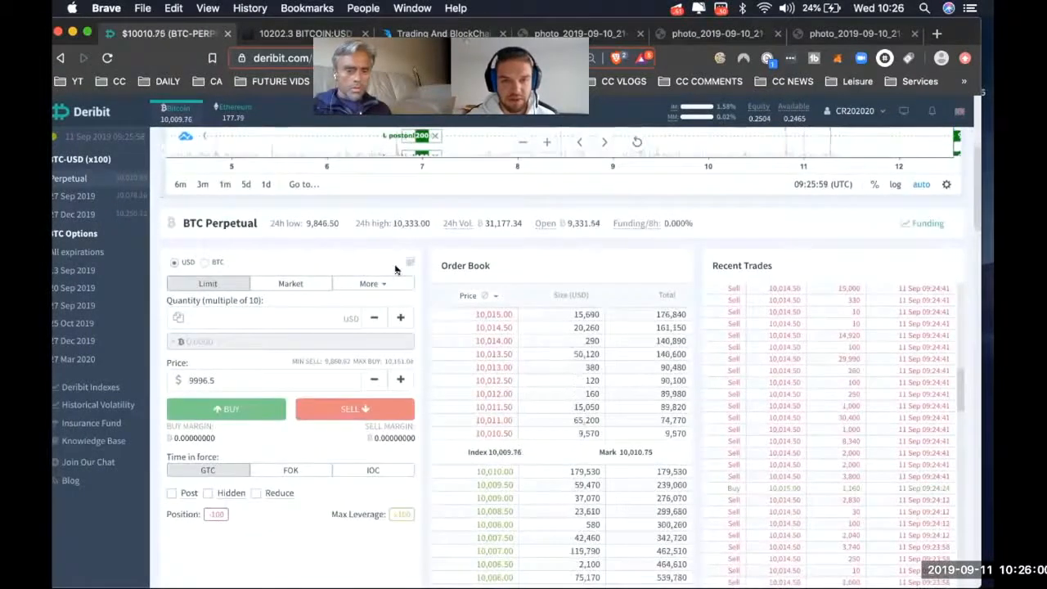
scroll(down, 3)
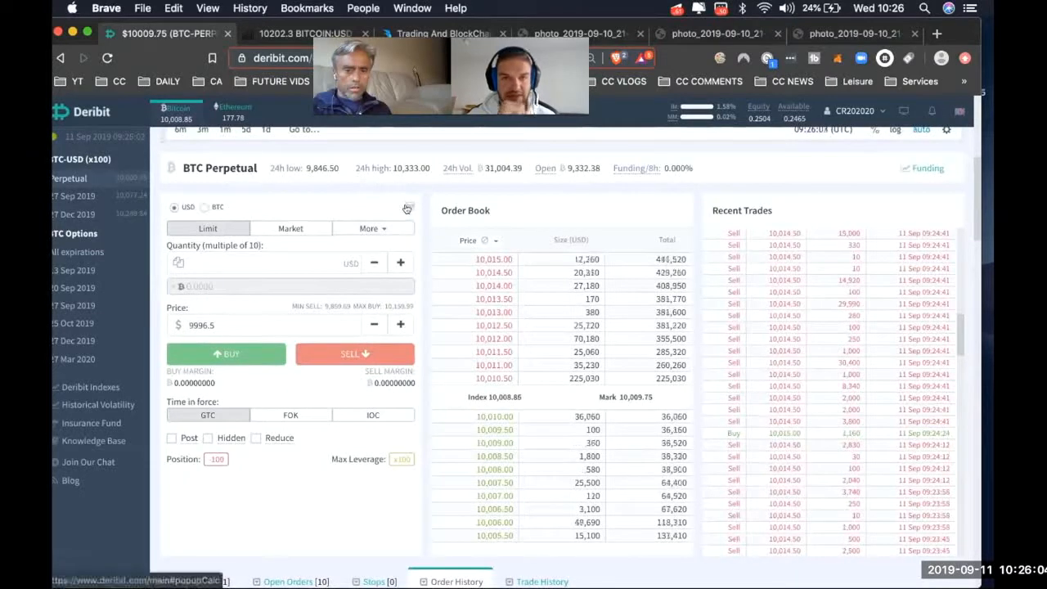
In the Profit & Loss Calculator, enter size 90 and entry price 9912.00 for the exit at 9962.5
click(406, 207)
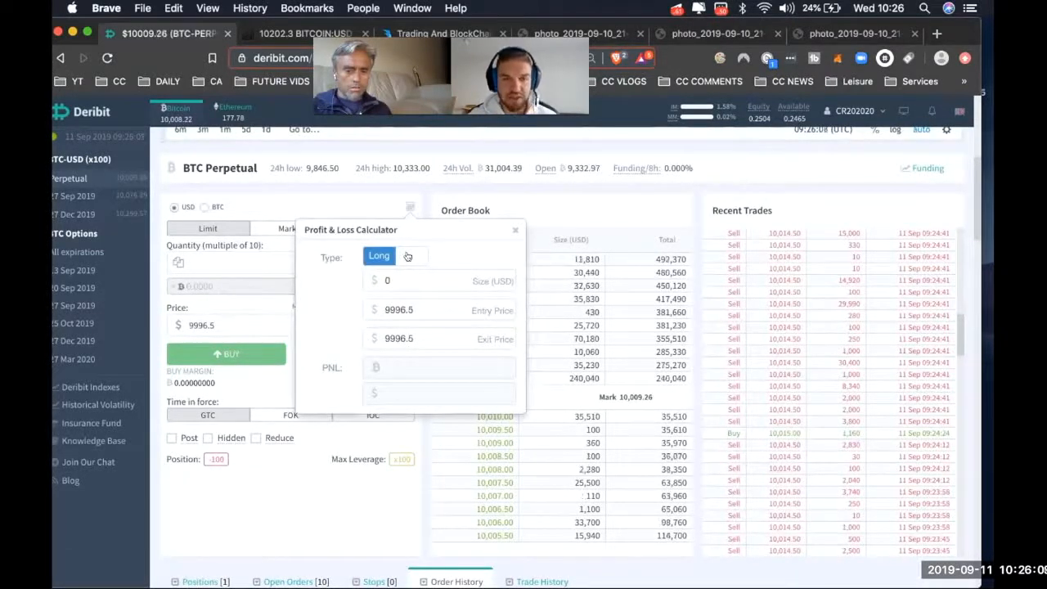
click(439, 281)
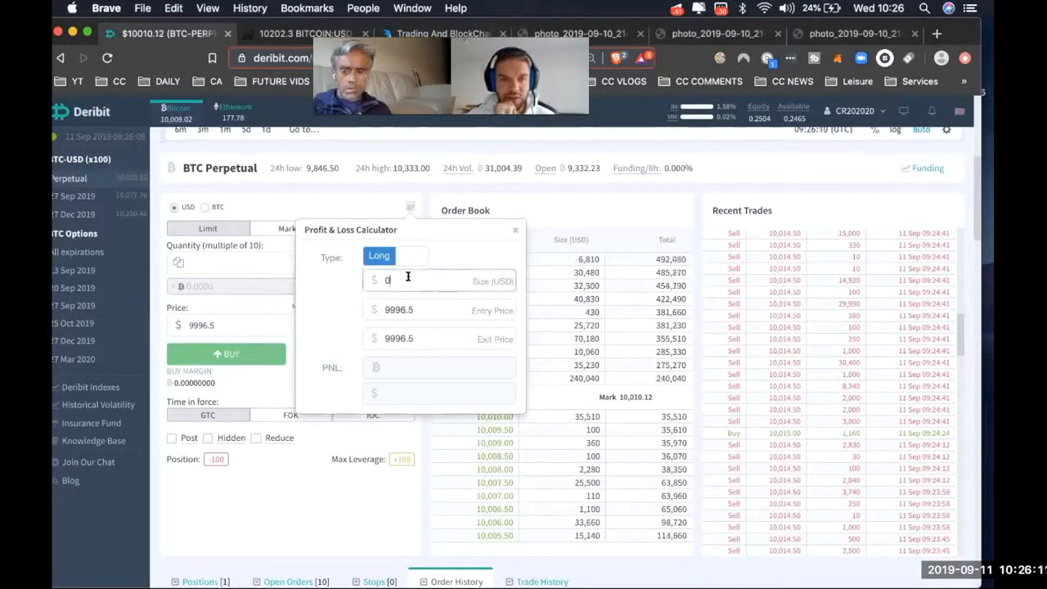
text(90)
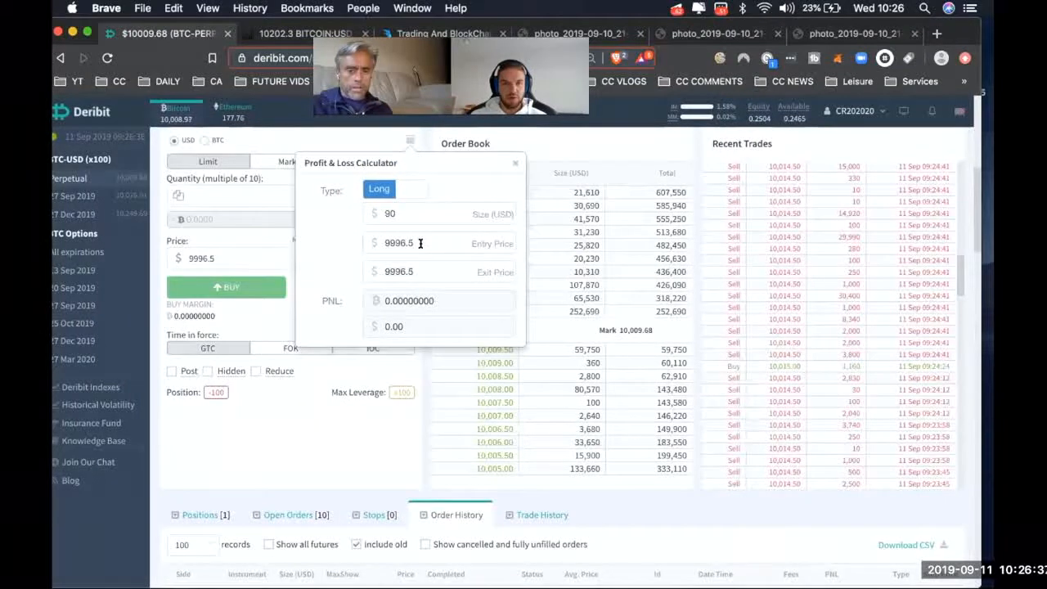
key(backspace)
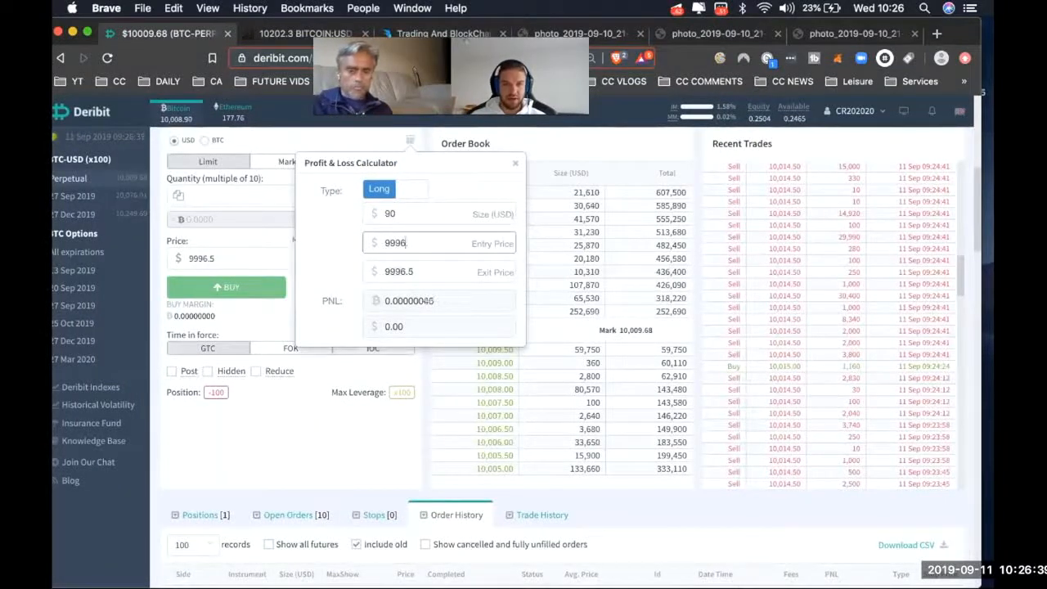
text(9912.00)
click(440, 272)
text(9962.5)
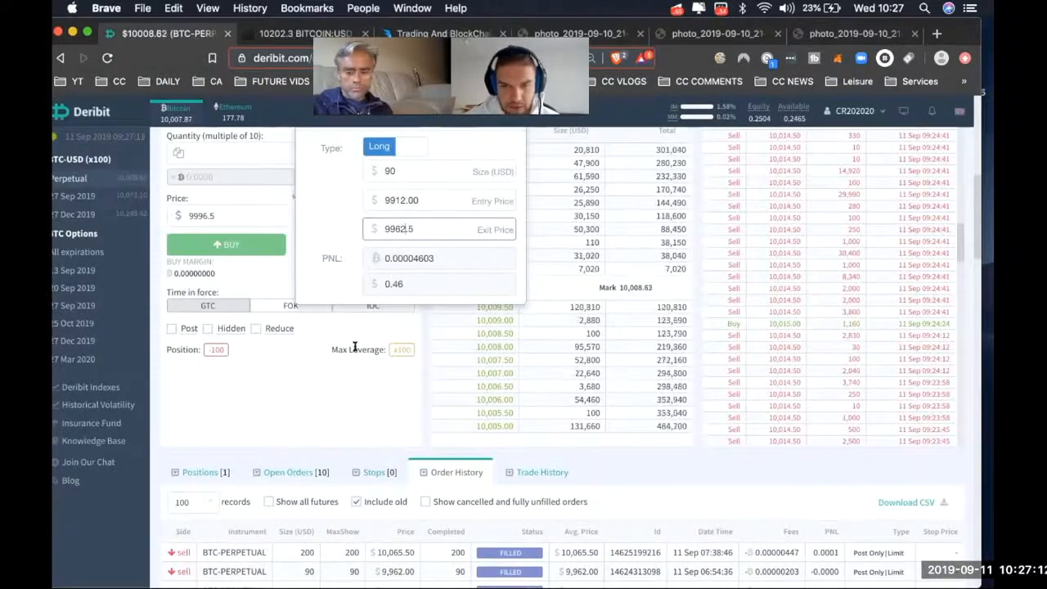
Scroll down to the Order History table showing the 9912 buy and 9962 sell
scroll(down, 3)
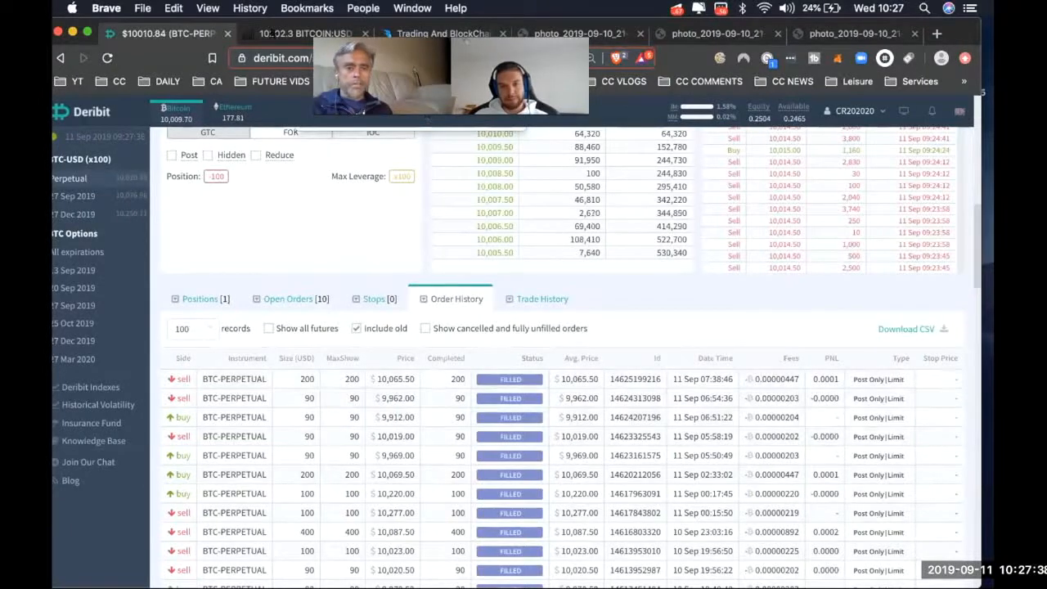
Add oscillator indicators and Bollinger Bands to the CoinTrader daily Bitcoin chart, then return to Deribit
click(307, 33)
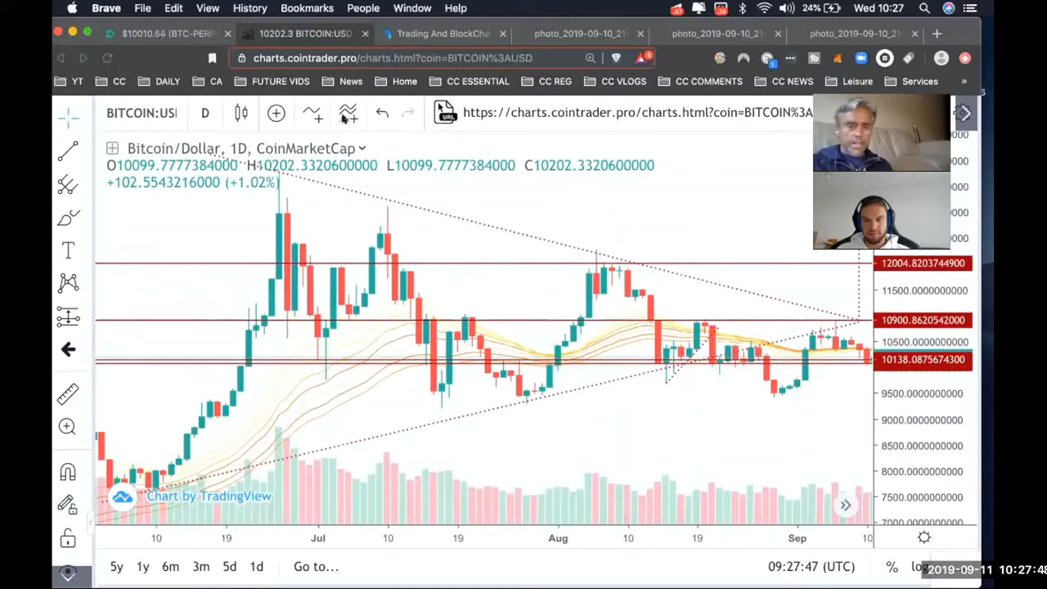
click(347, 112)
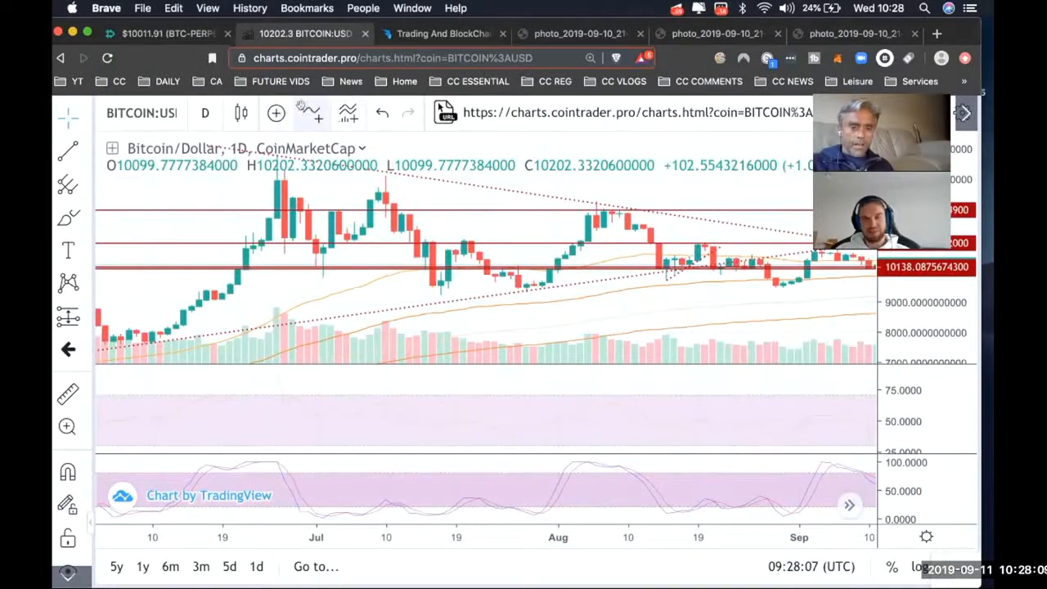
click(347, 113)
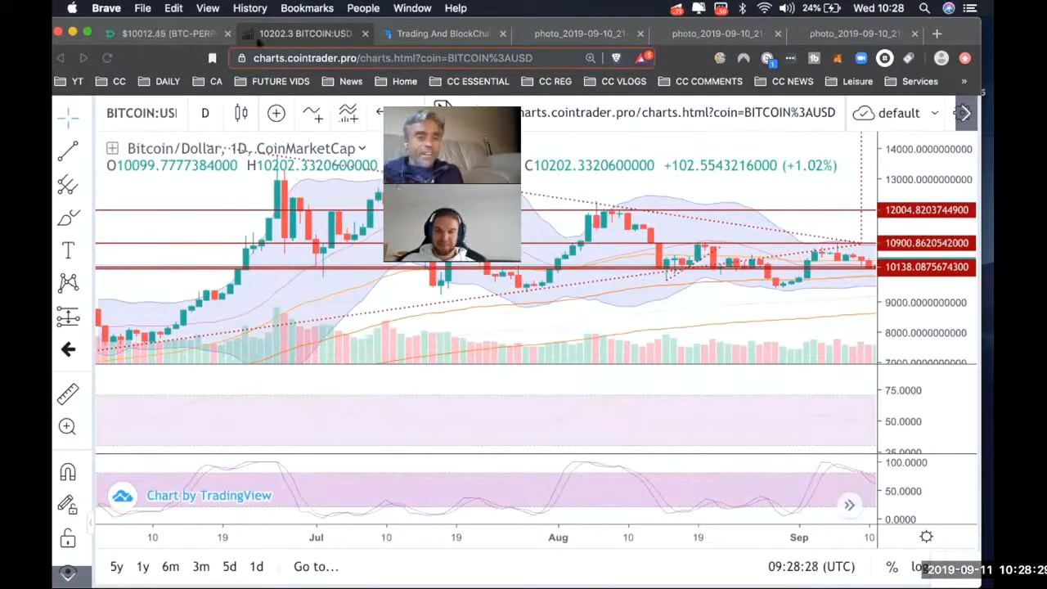
click(156, 33)
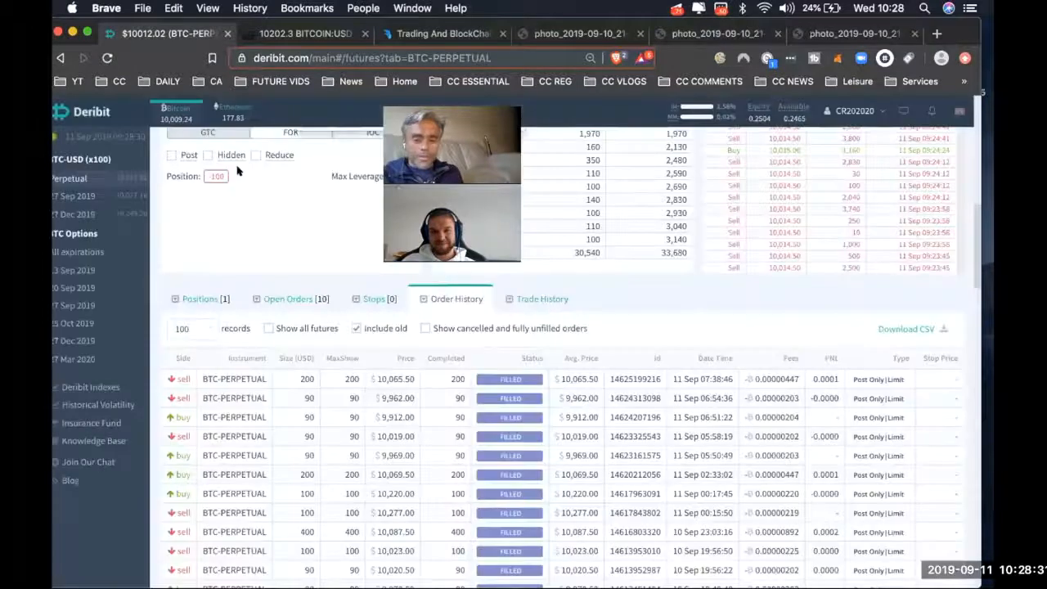